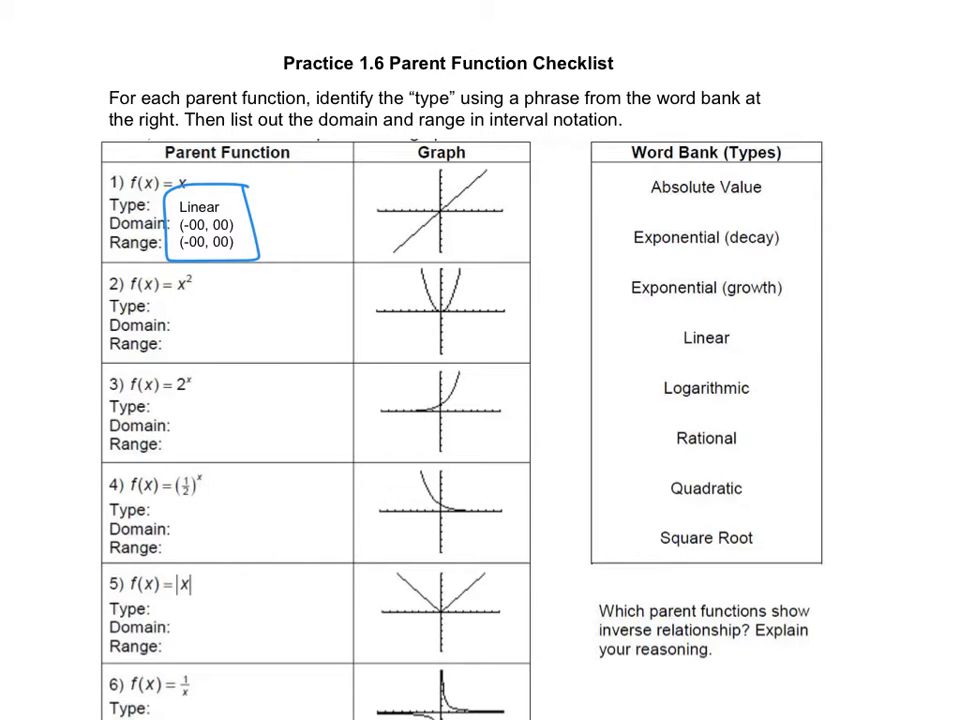
- Write 'Linear' with domain and range (-∞, ∞) under f(x) = x, and circle it
{"action": "left_click_drag", "start_coordinate": [645, 348], "coordinate": [765, 340]}
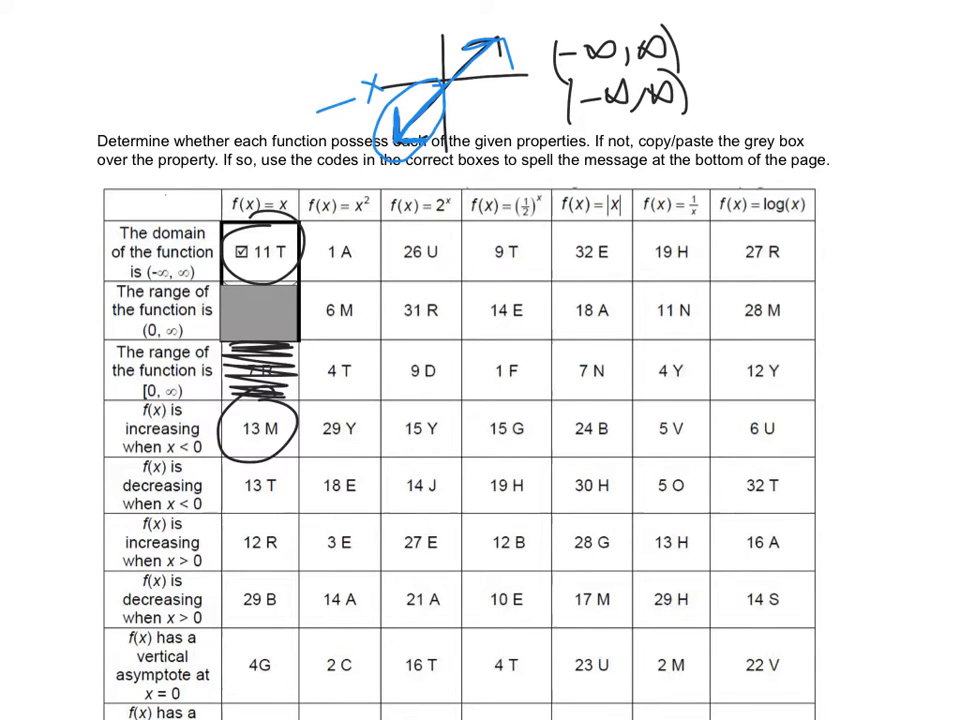
- Scroll down to scribble out the [0, ∞) range cell and circle 13 M
{"action": "scroll", "scroll_direction": "down", "scroll_amount": 3}
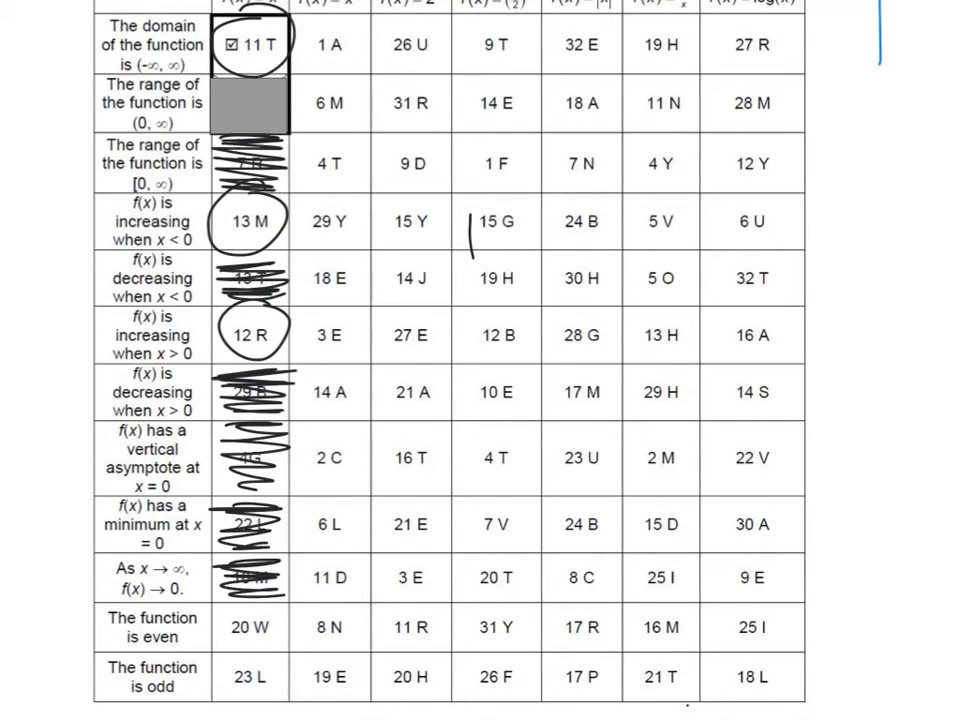
{"action": "scroll", "scroll_direction": "down", "scroll_amount": 3}
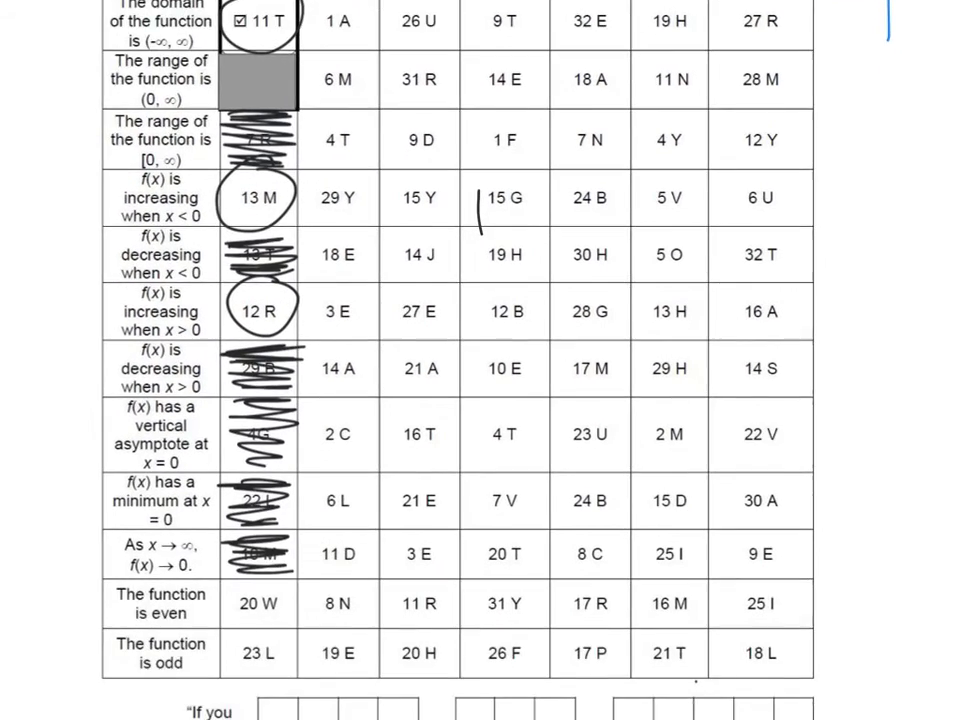
{"action": "scroll", "scroll_direction": "down", "scroll_amount": 3}
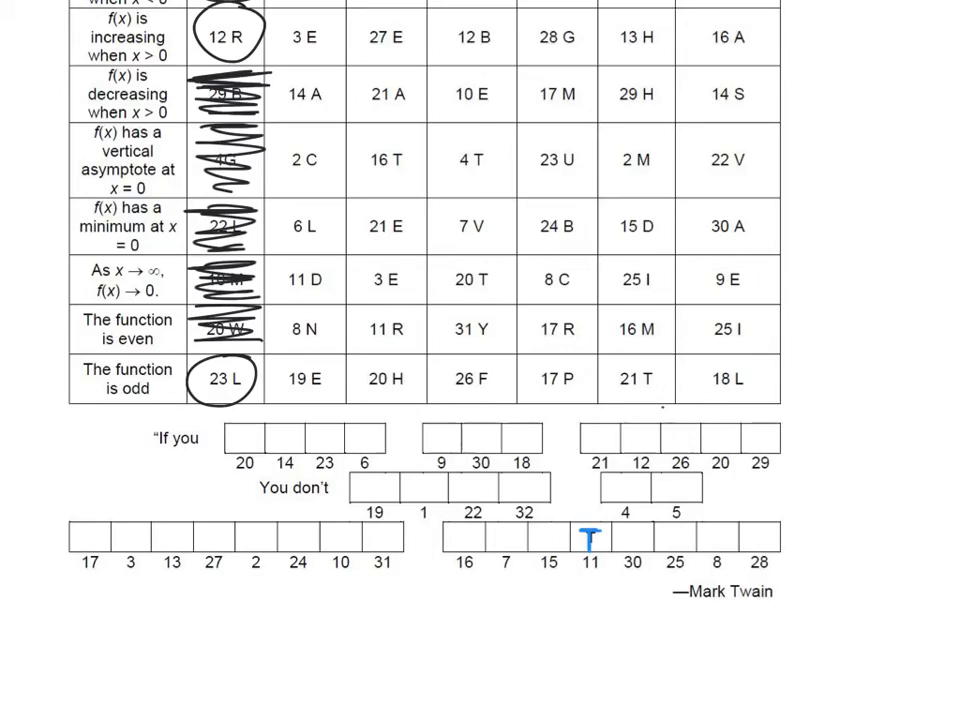
- Scroll up to the Mark Twain quote and write M in box 13
{"action": "scroll", "scroll_direction": "up", "scroll_amount": 3}
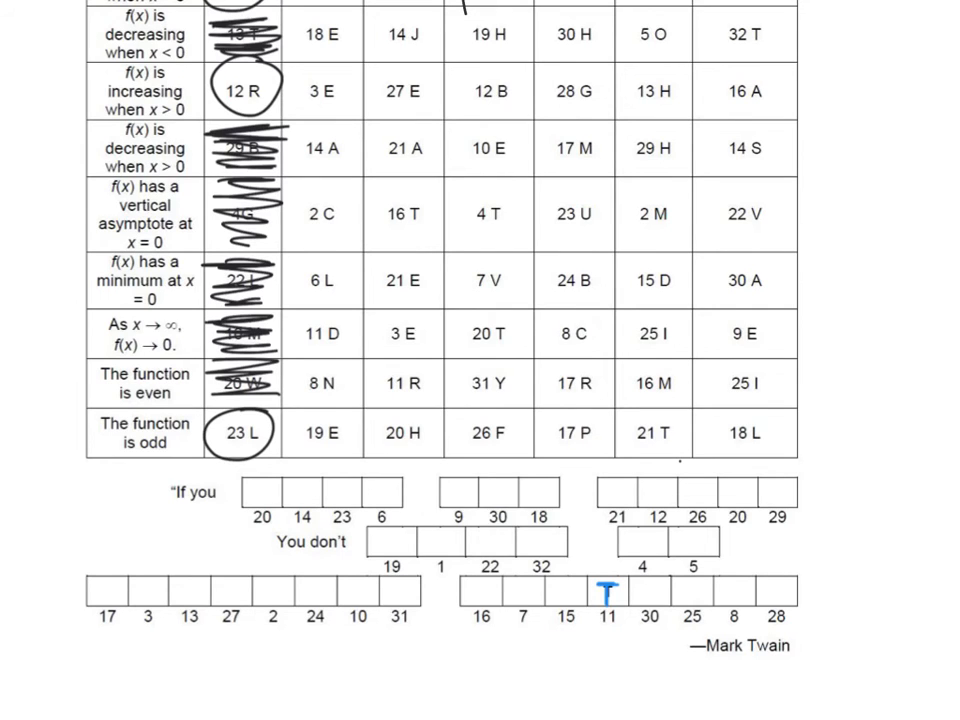
{"action": "type", "text": "m"}
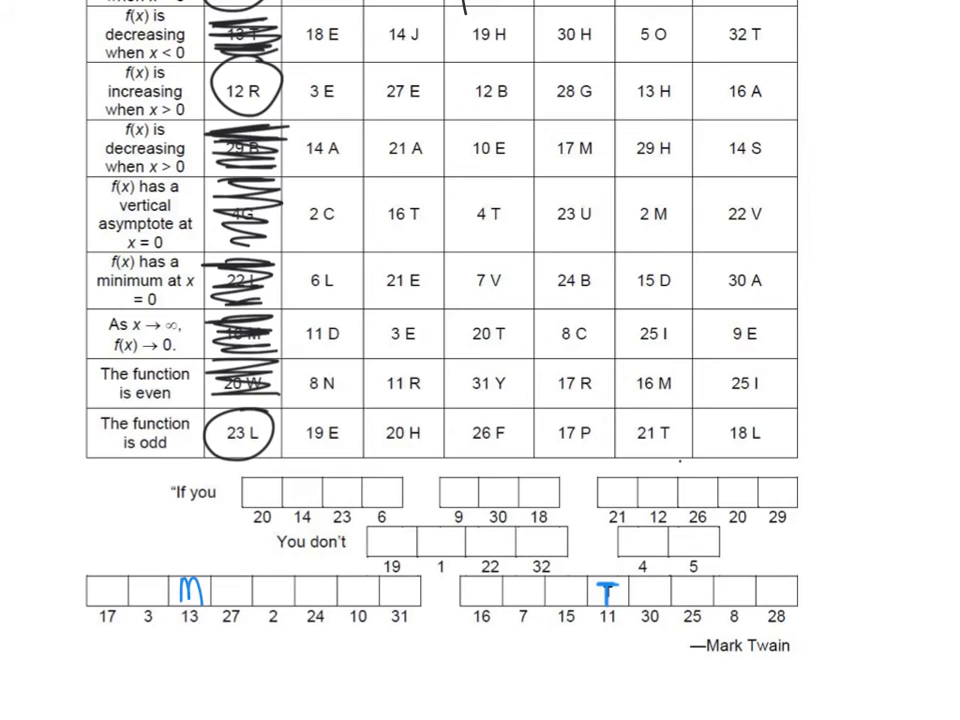